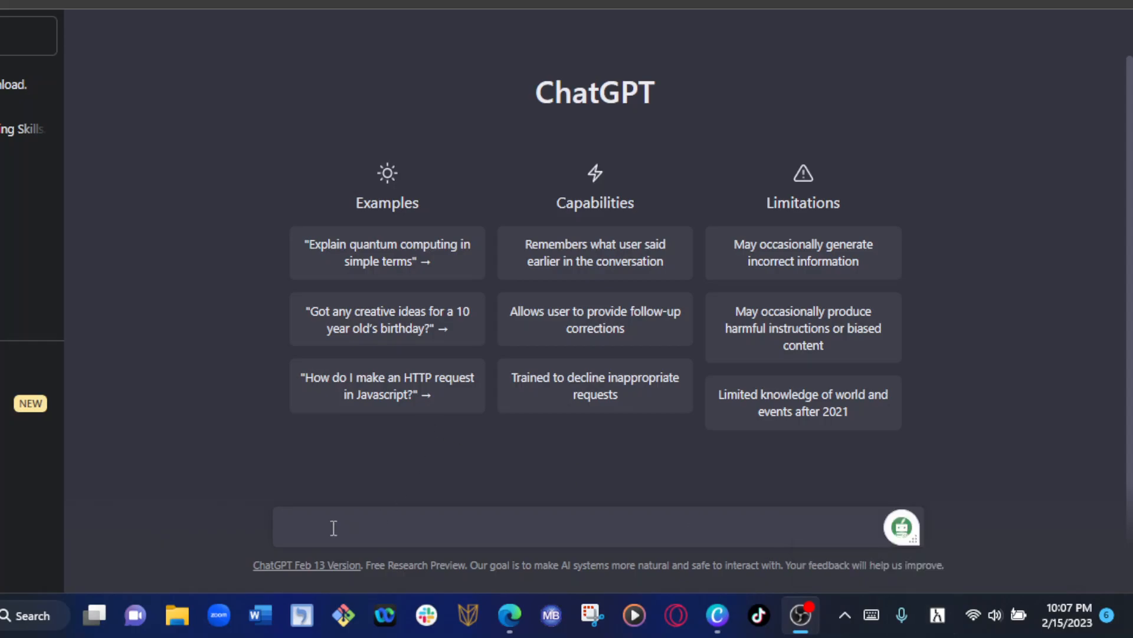
- Type the Amharic question ኢየሱስ ማነው? into the new chat's message box
{"action": "left_click", "coordinate": [507, 631]}
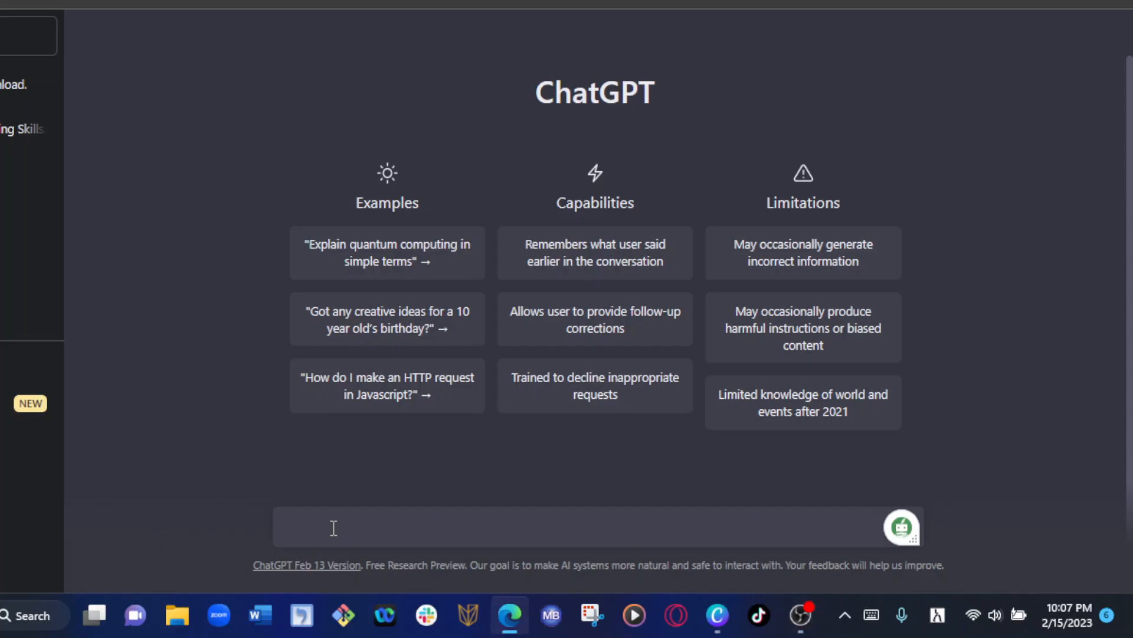
{"action": "left_click", "coordinate": [333, 528]}
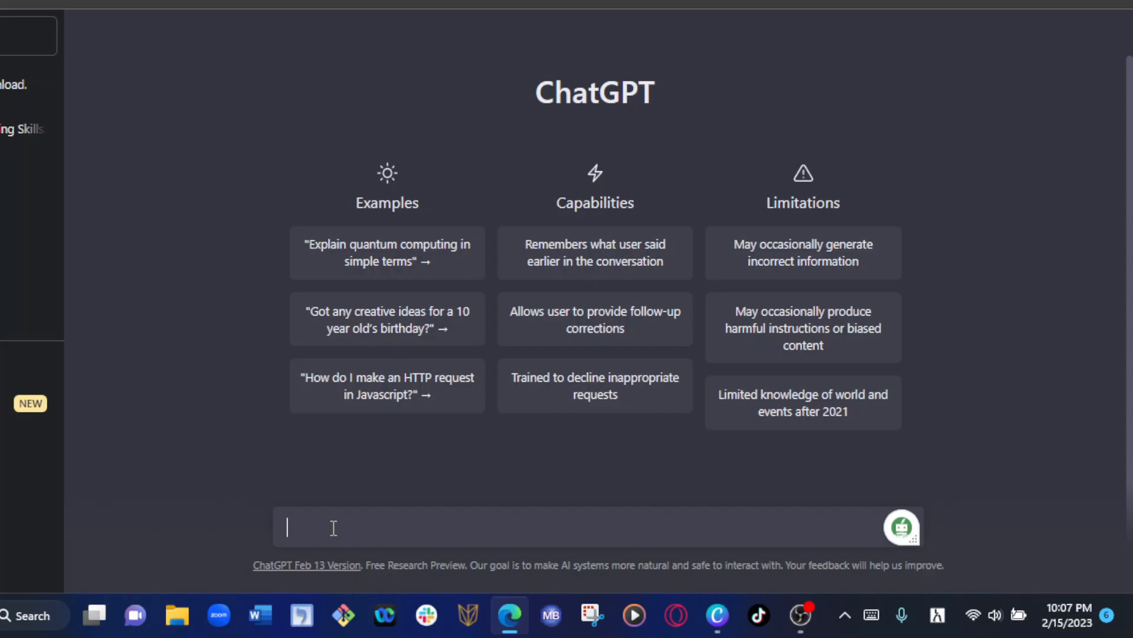
{"action": "type", "text": "h"}
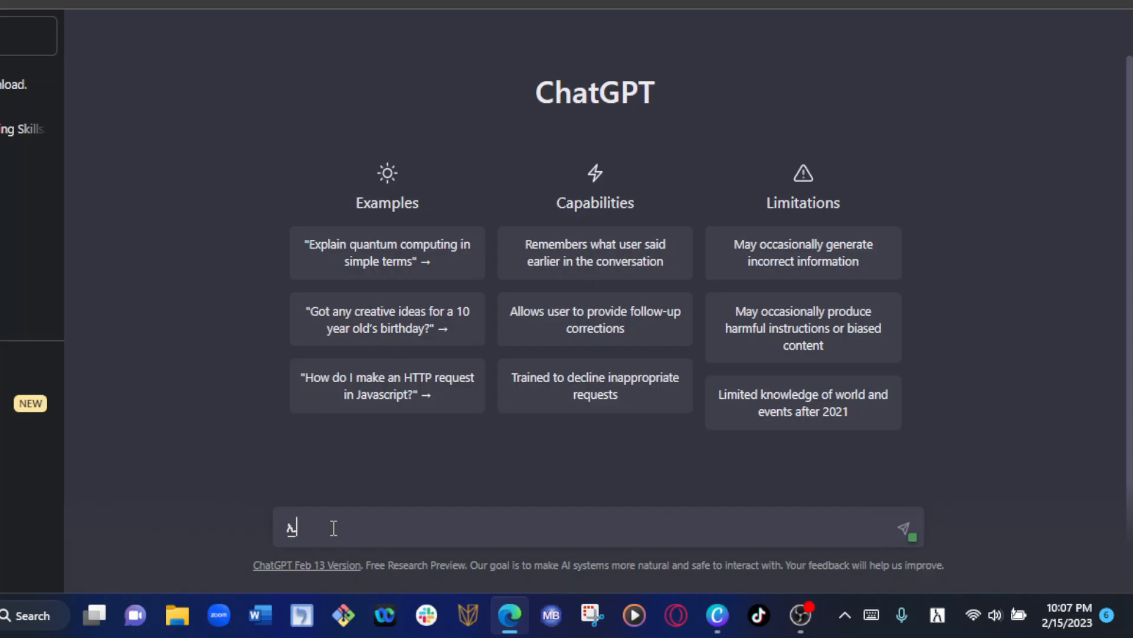
{"action": "type", "text": "e"}
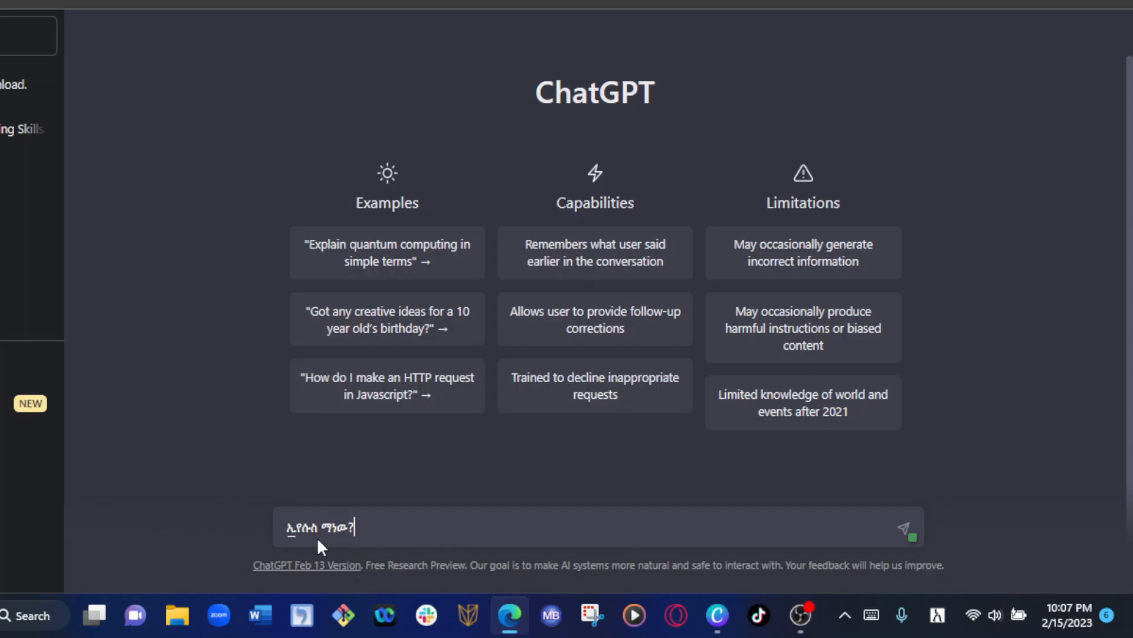
{"action": "mouse_move", "coordinate": [371, 537]}
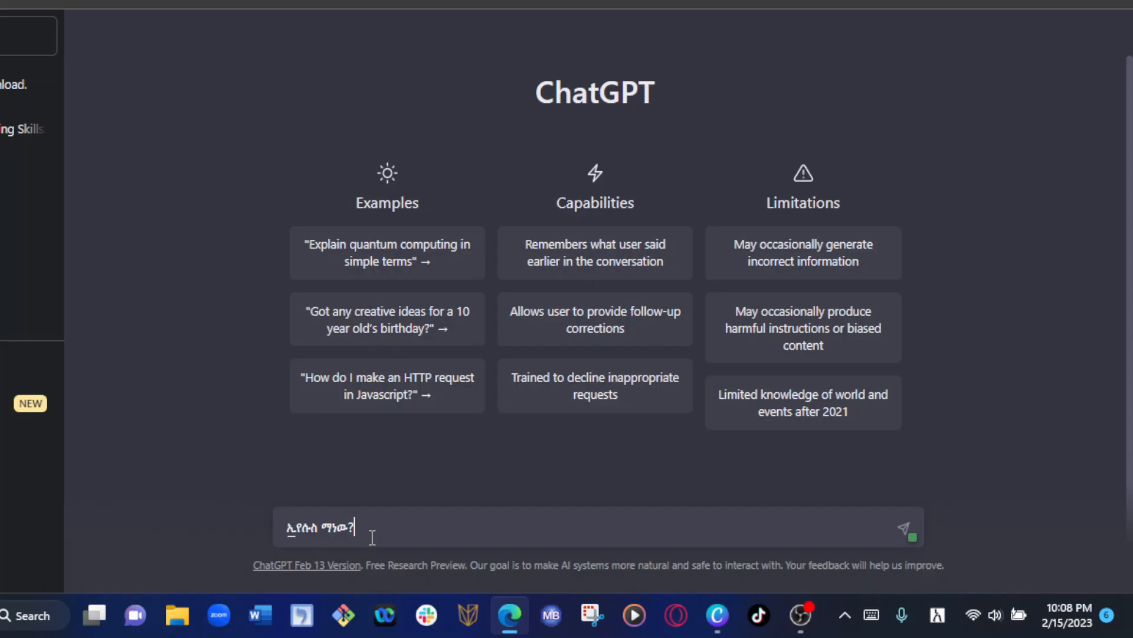
- Send the Amharic question ኢየሱስ ማነው? and wait for the reply
{"action": "left_click", "coordinate": [903, 527]}
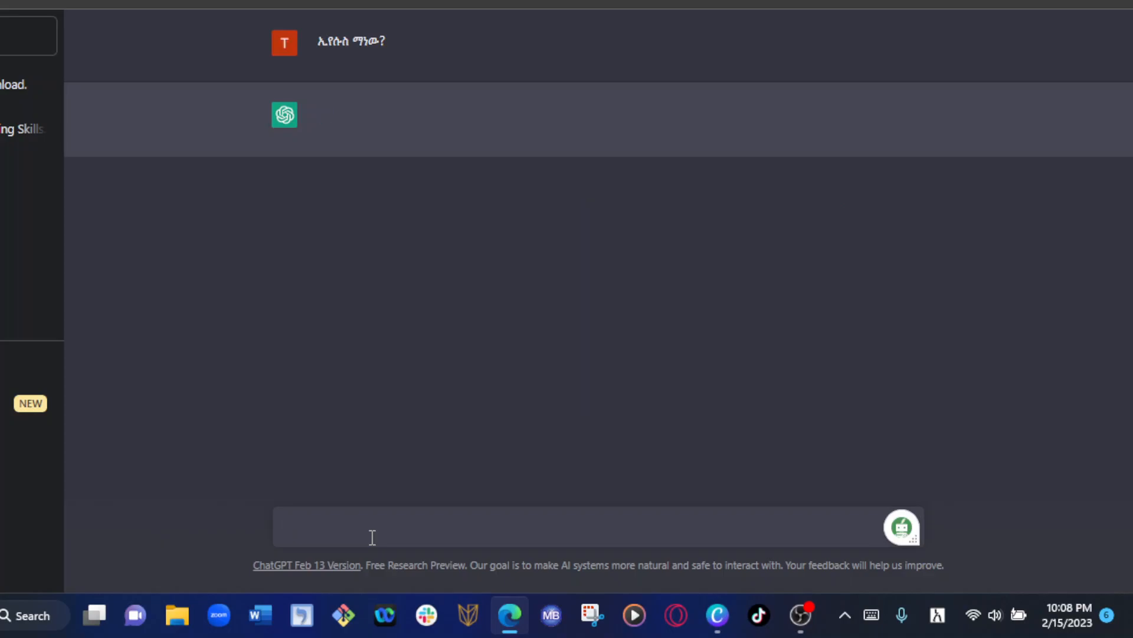
{"action": "mouse_move", "coordinate": [328, 166]}
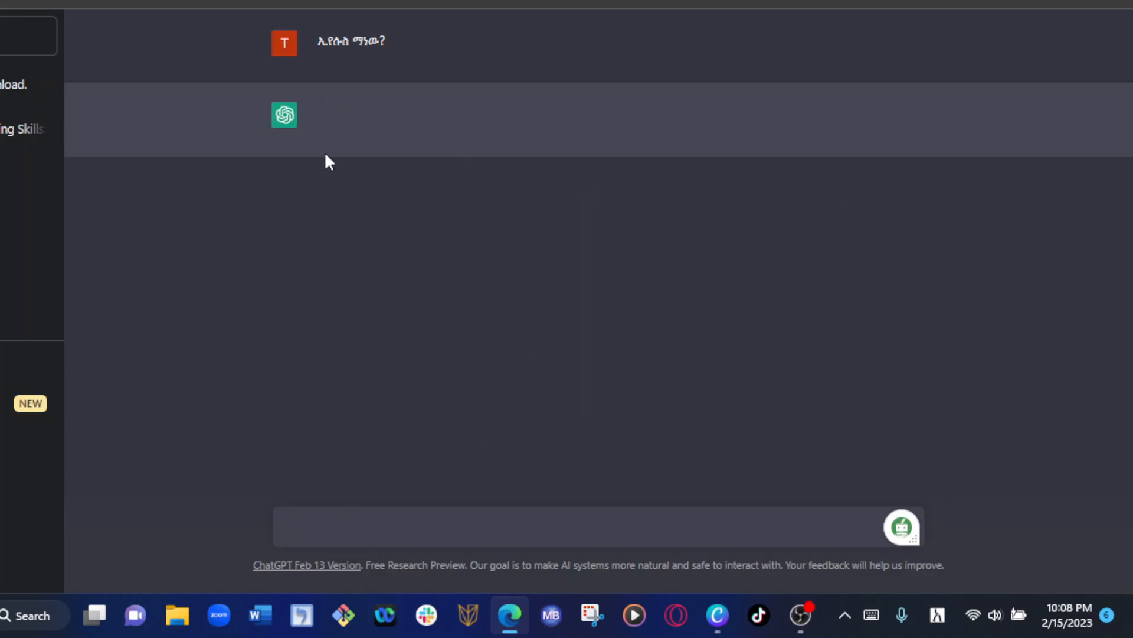
{"action": "mouse_move", "coordinate": [339, 145]}
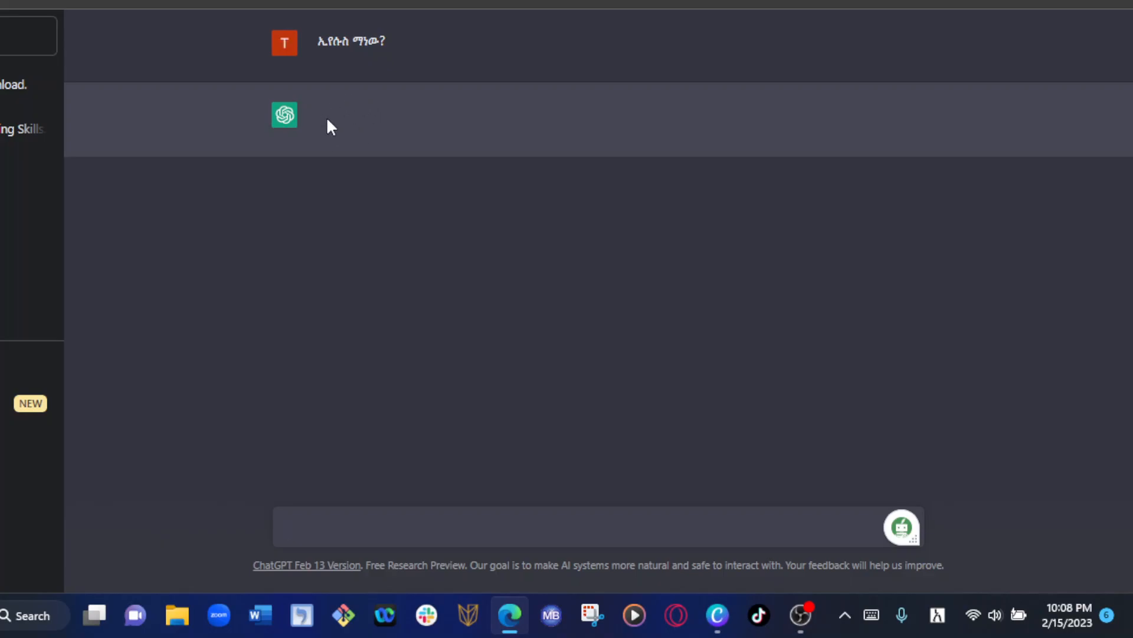
{"action": "mouse_move", "coordinate": [565, 186]}
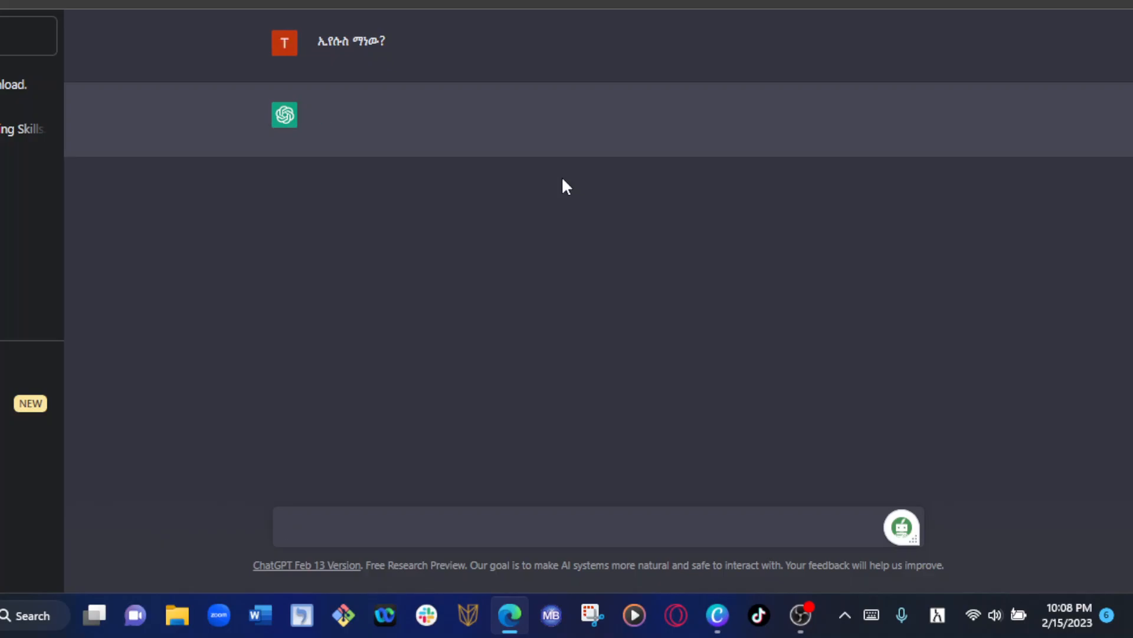
{"action": "mouse_move", "coordinate": [302, 252]}
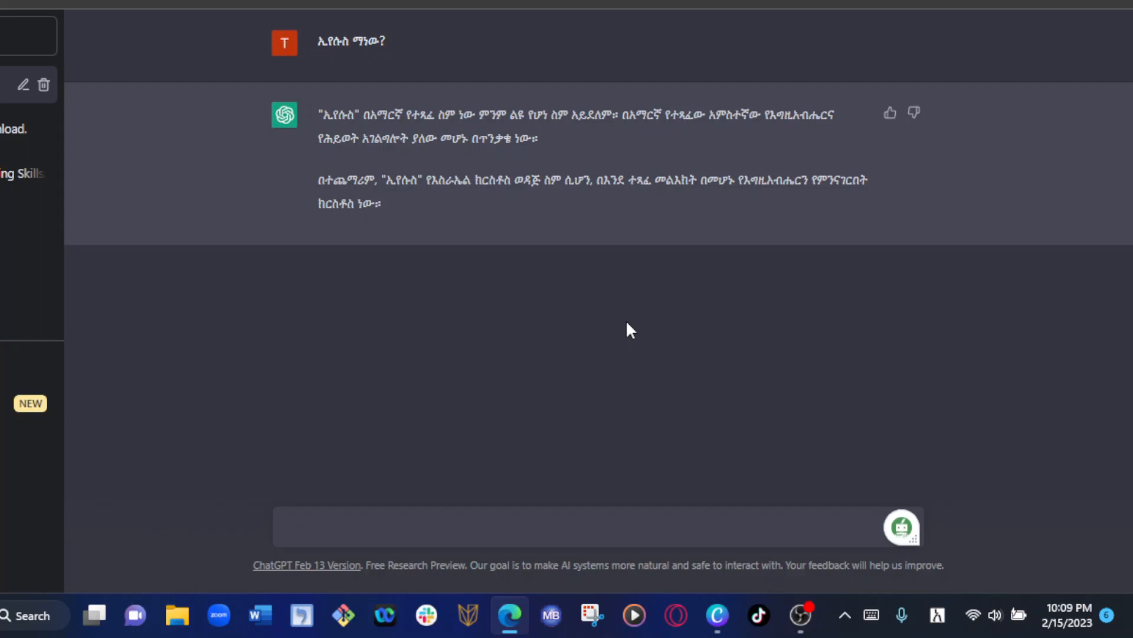
- Type the Amharic follow-up ስለ ሙስ ጻፍልኝ። asking ChatGPT to write about Moses
{"action": "type", "text": "እ"}
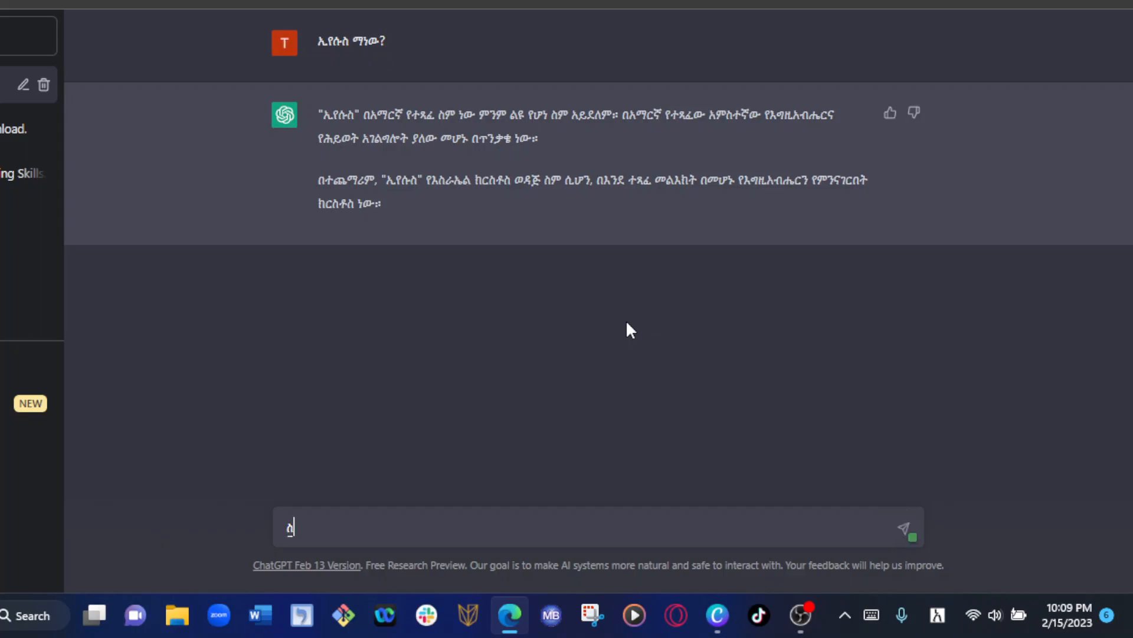
{"action": "type", "text": "ል"}
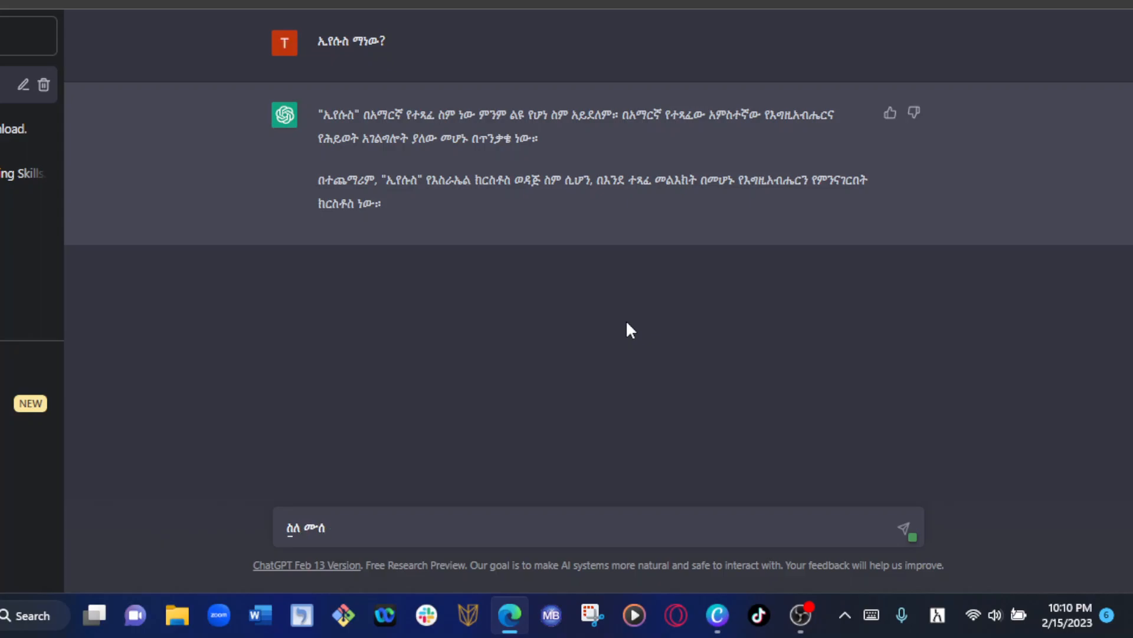
{"action": "type", "text": "ጽ"}
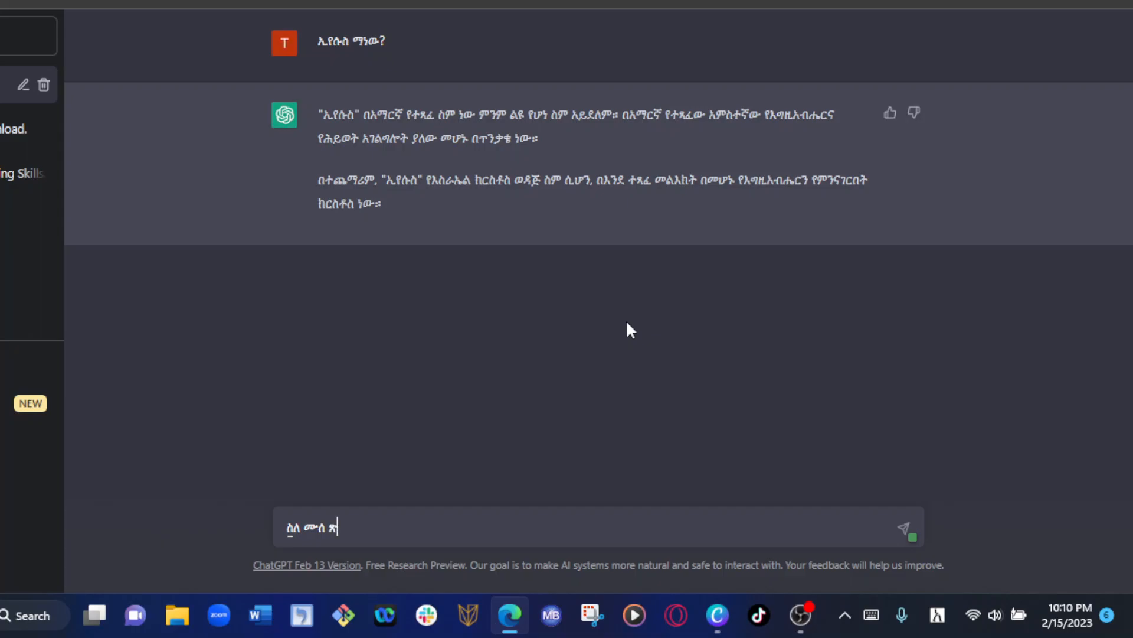
{"action": "type", "text": "ፉ"}
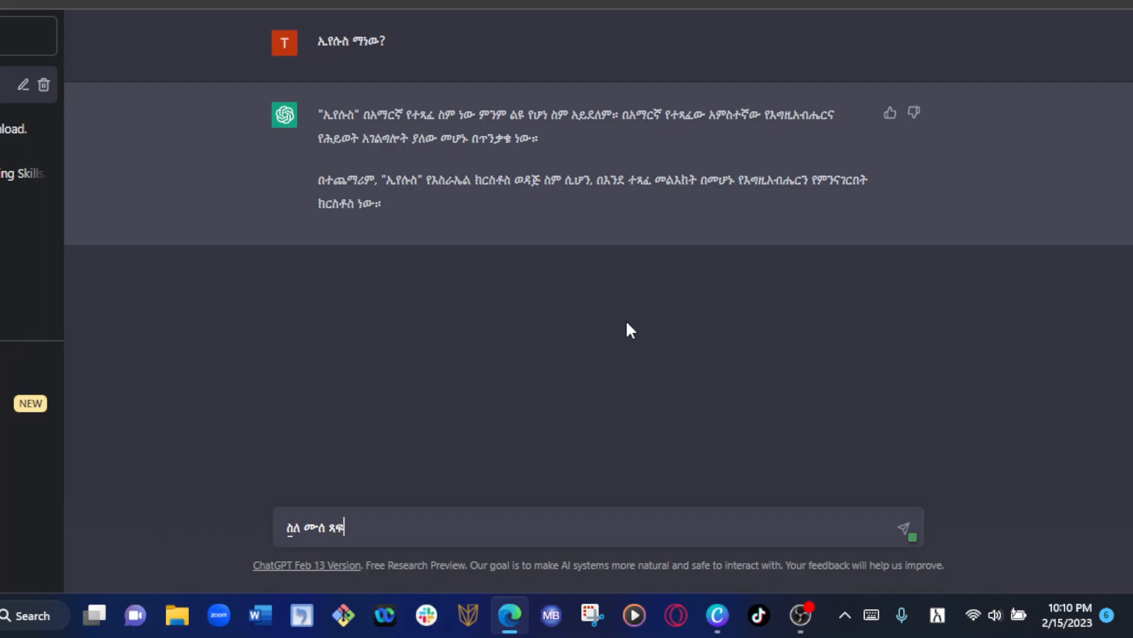
{"action": "type", "text": "ልኝ"}
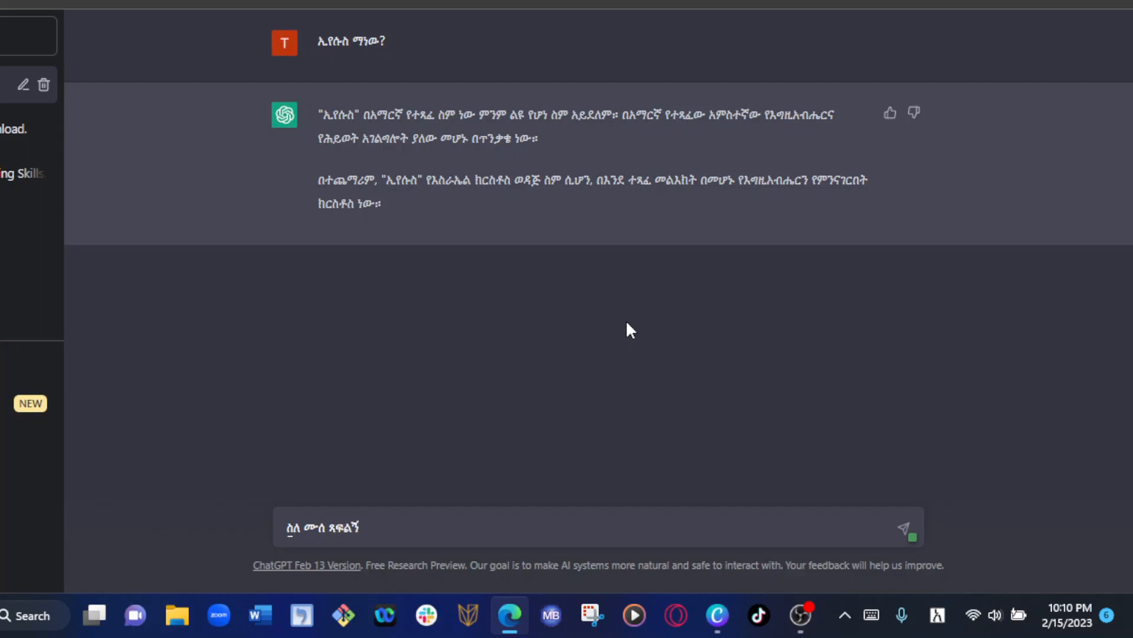
{"action": "type", "text": "፡"}
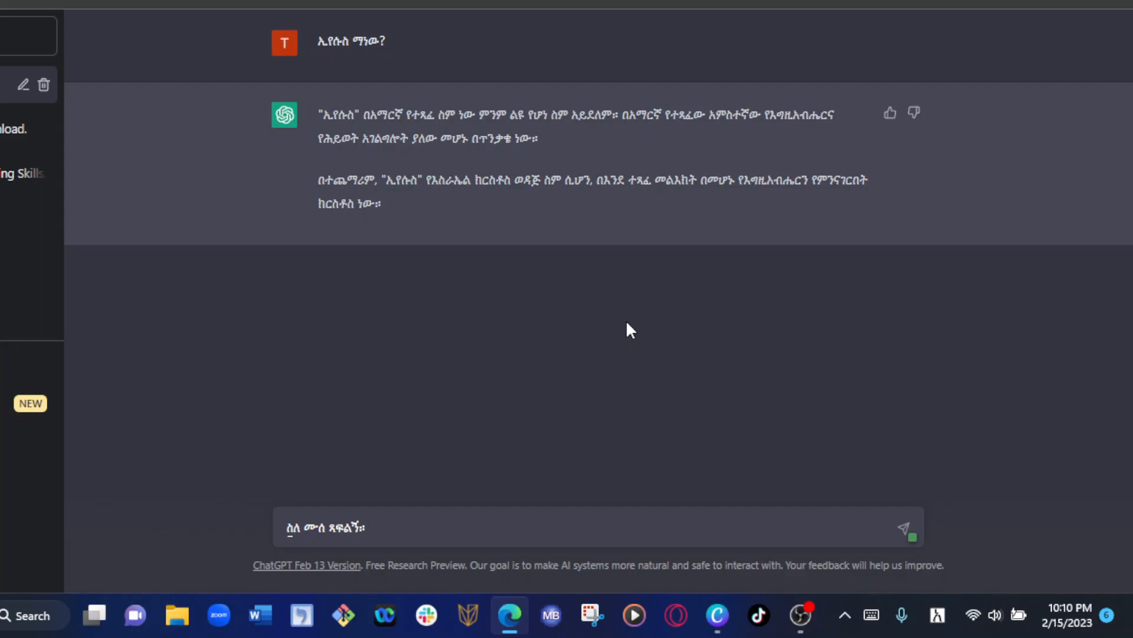
- Send the Moses request ስለ ሙስ ጻፍልኝ። and wait for the one-line answer
{"action": "left_click", "coordinate": [903, 527]}
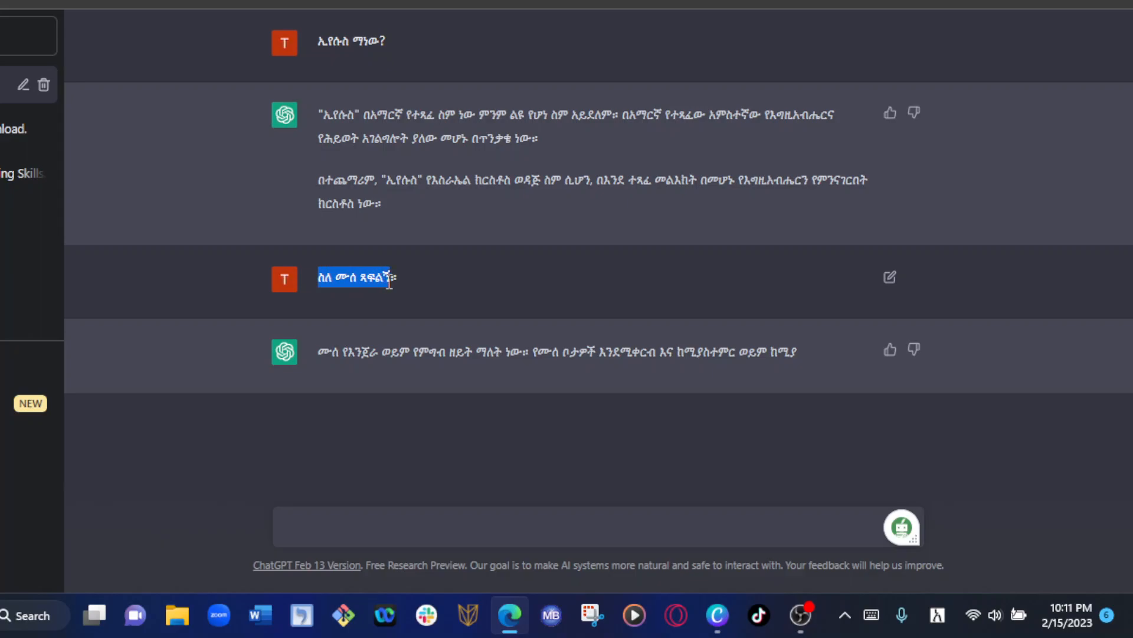
{"action": "mouse_move", "coordinate": [310, 594]}
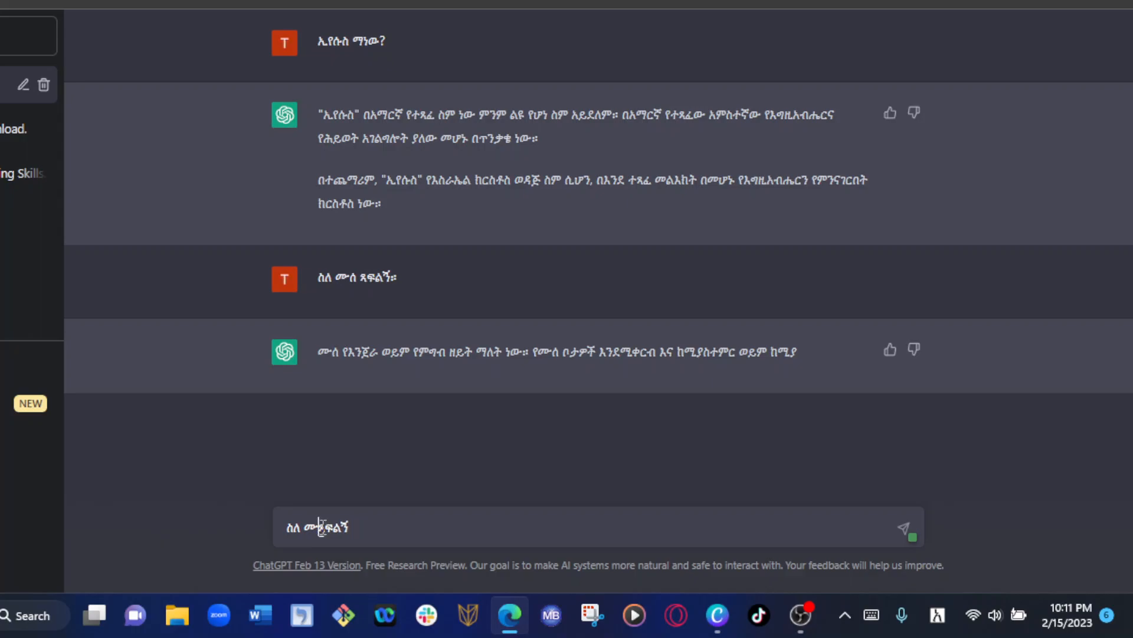
{"action": "mouse_move", "coordinate": [554, 631]}
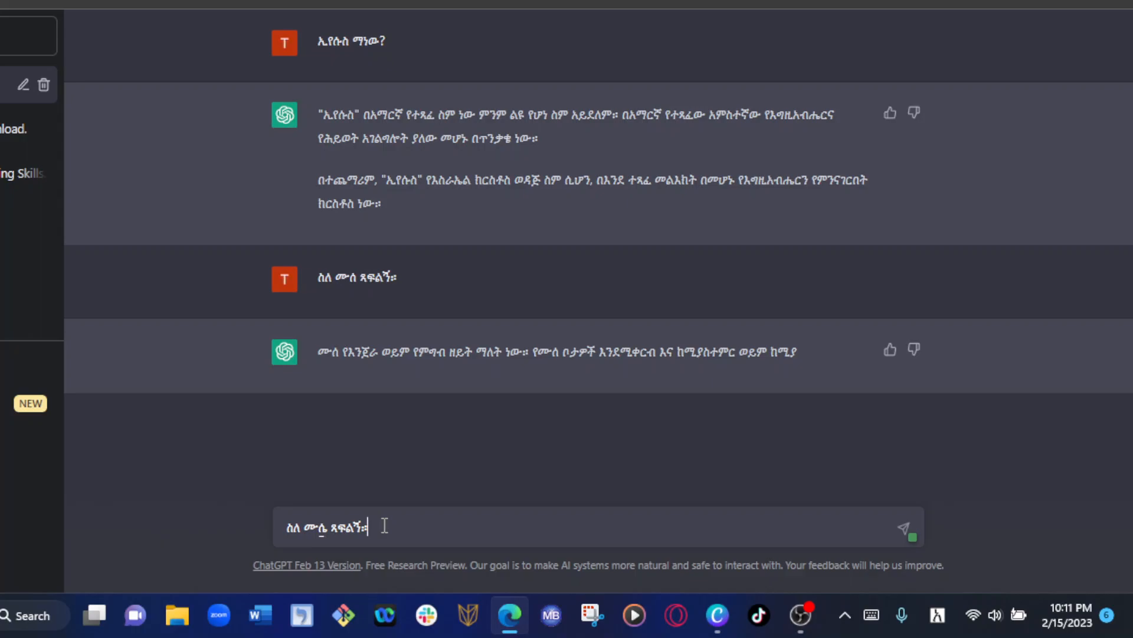
- Send the corrected request ስለ ሙሴ ጻፍልኝ። about Moses
{"action": "left_click", "coordinate": [904, 527]}
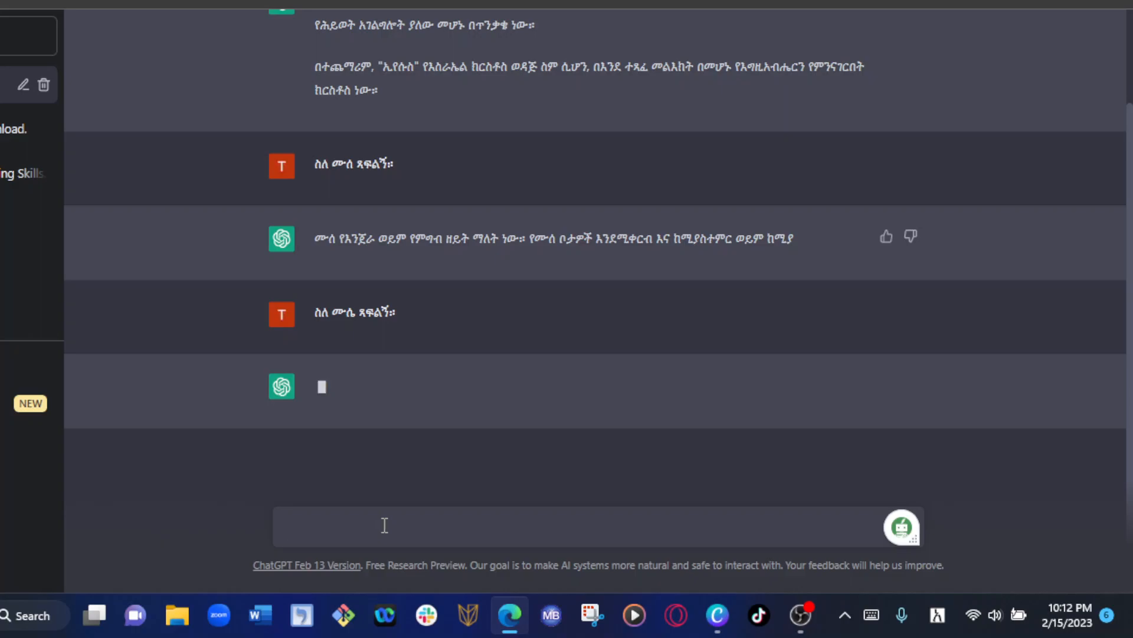
{"action": "left_click", "coordinate": [384, 526]}
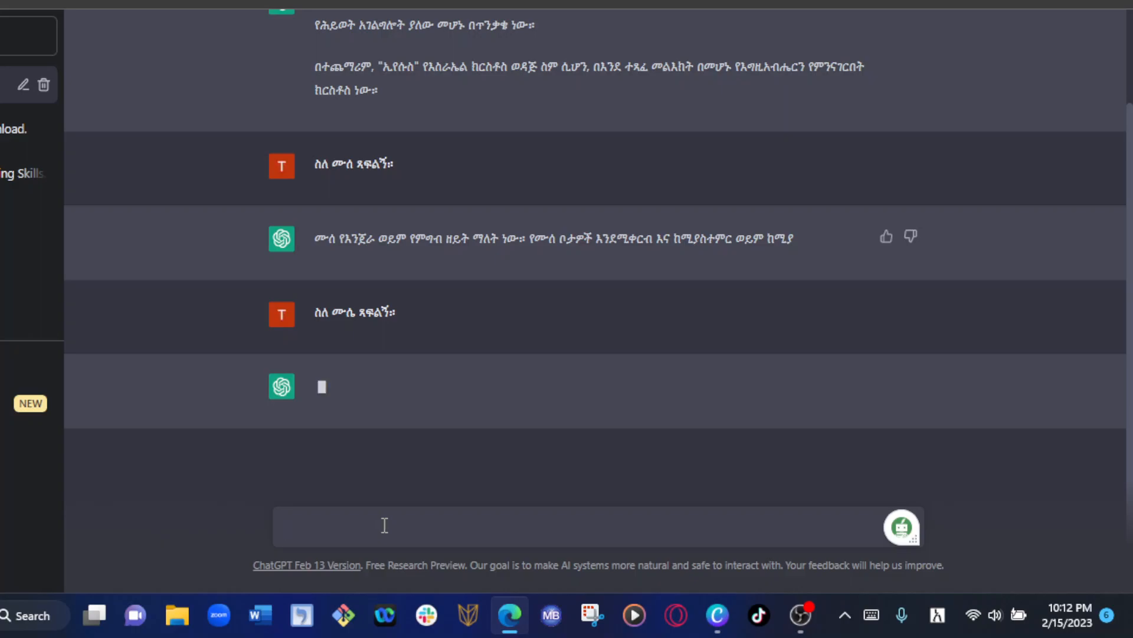
{"action": "left_click", "coordinate": [385, 526]}
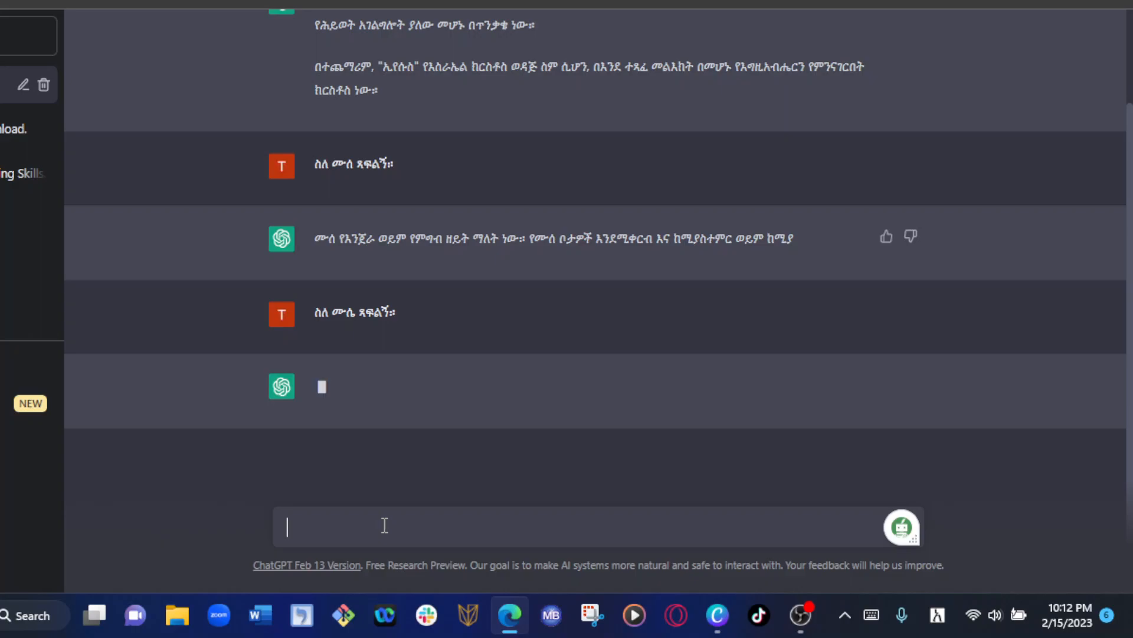